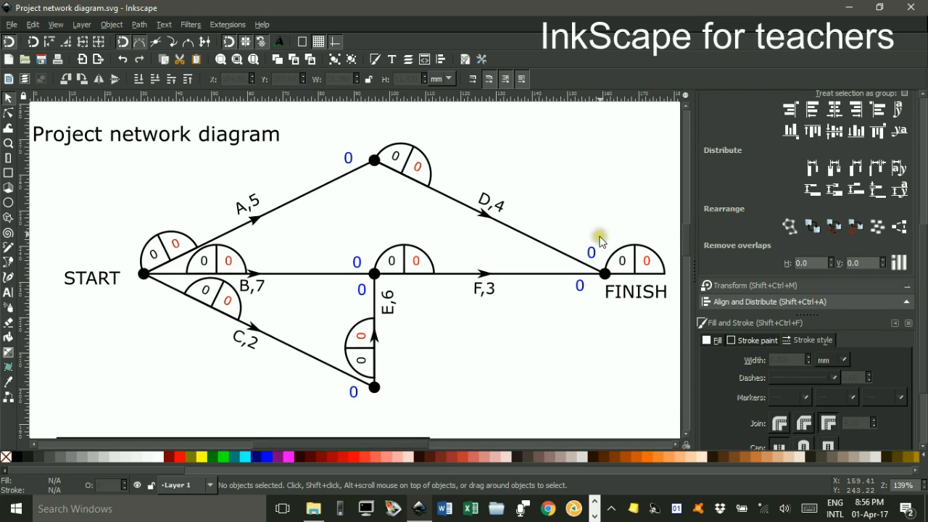
{"action": "mouse_move", "coordinate": [435, 224]}
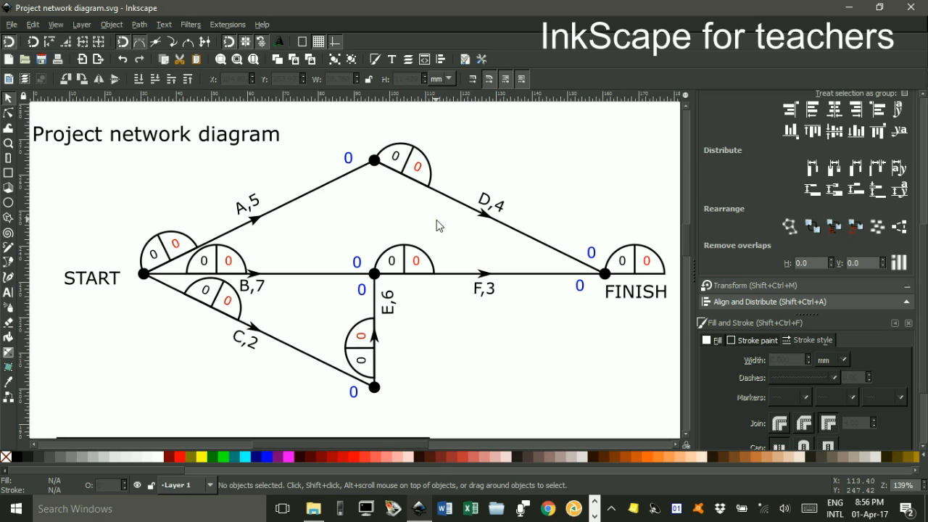
Set the arrival time and earliest start of the node after A to 5
{"action": "left_click", "coordinate": [432, 220]}
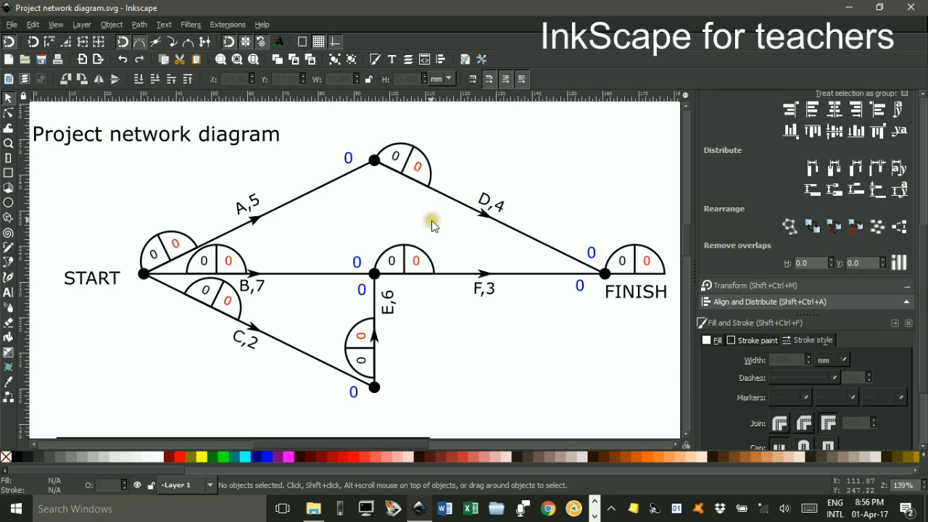
{"action": "mouse_move", "coordinate": [281, 188]}
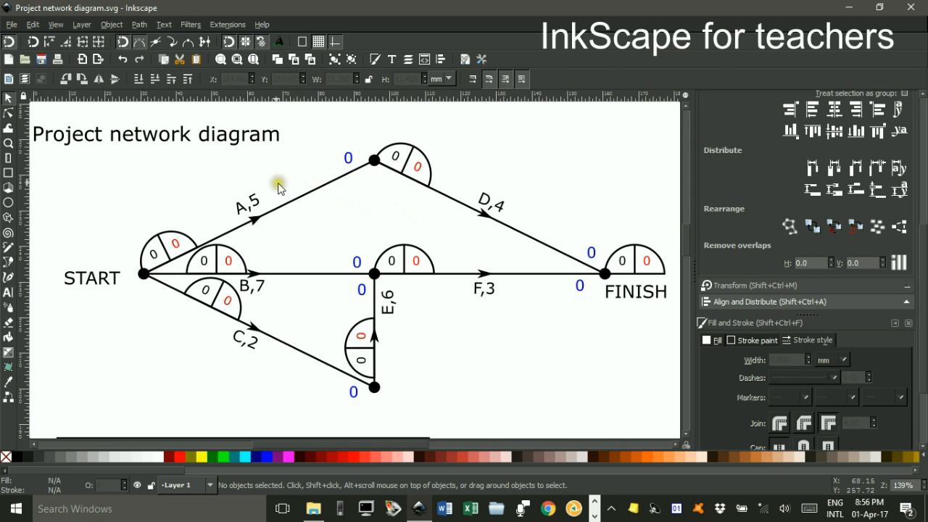
{"action": "mouse_move", "coordinate": [568, 271]}
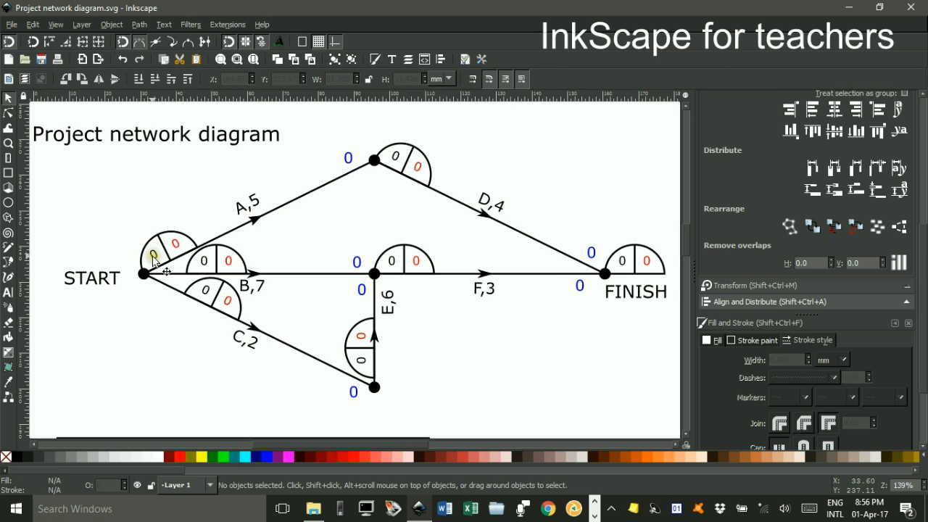
{"action": "mouse_move", "coordinate": [157, 260]}
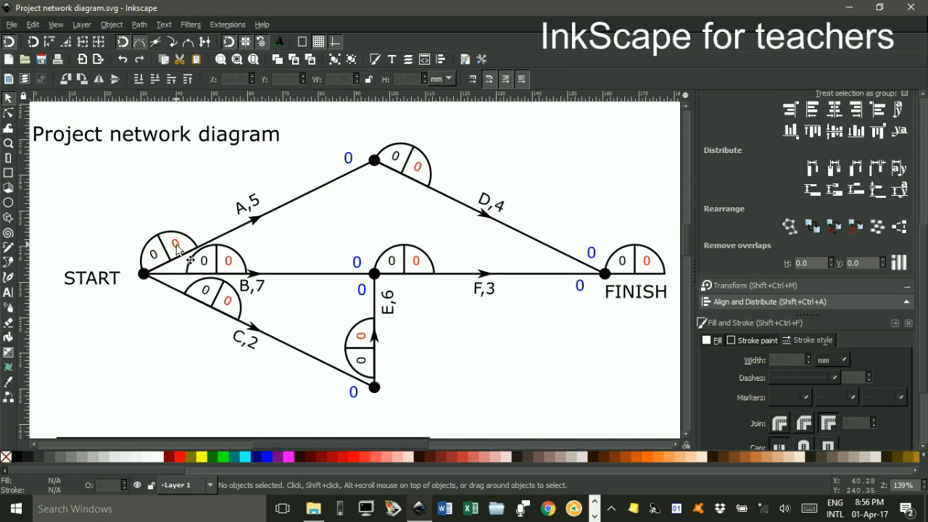
{"action": "scroll", "scroll_direction": "down", "scroll_amount": 3}
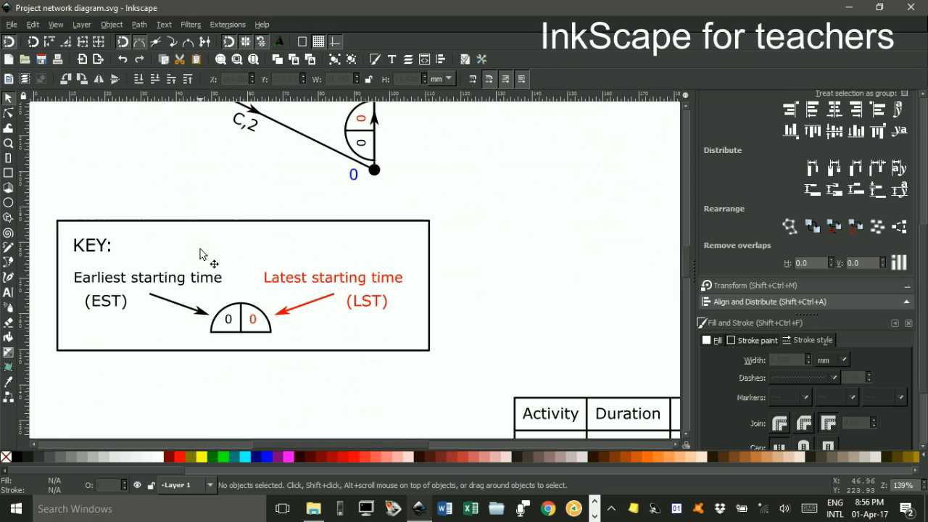
{"action": "scroll", "scroll_direction": "down", "scroll_amount": 3}
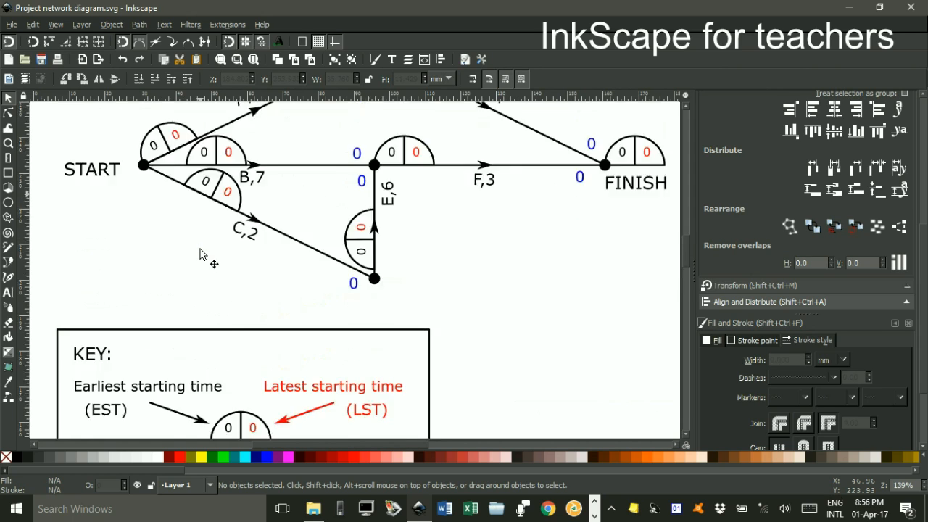
{"action": "scroll", "scroll_direction": "down", "scroll_amount": 3}
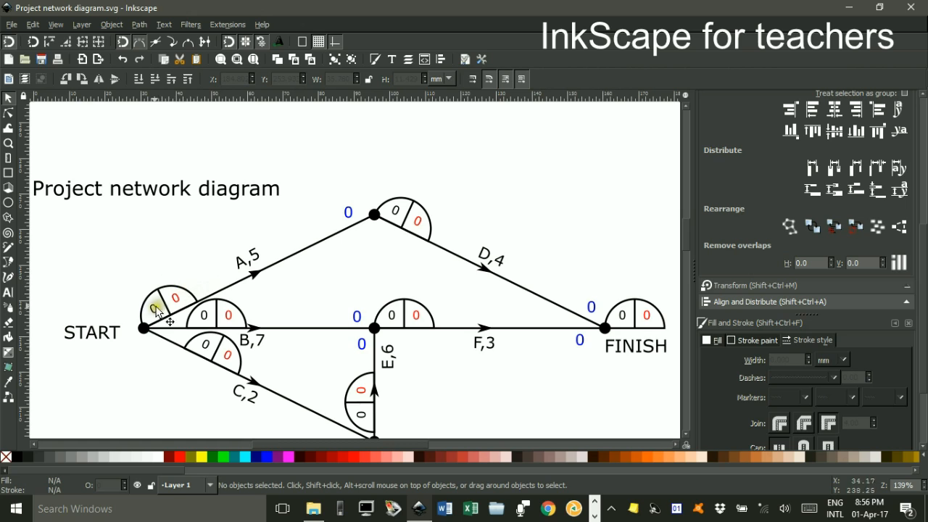
{"action": "mouse_move", "coordinate": [375, 215]}
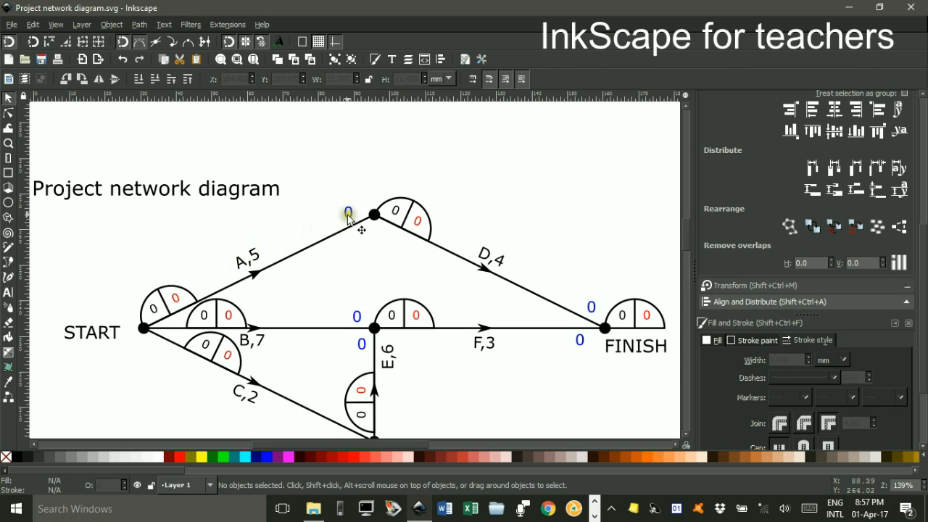
{"action": "left_click", "coordinate": [348, 212]}
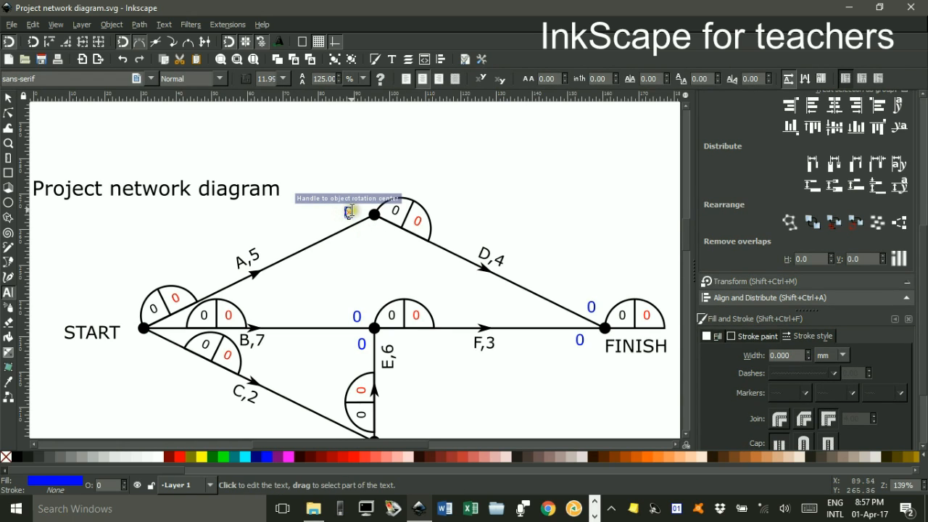
{"action": "type", "text": "A"}
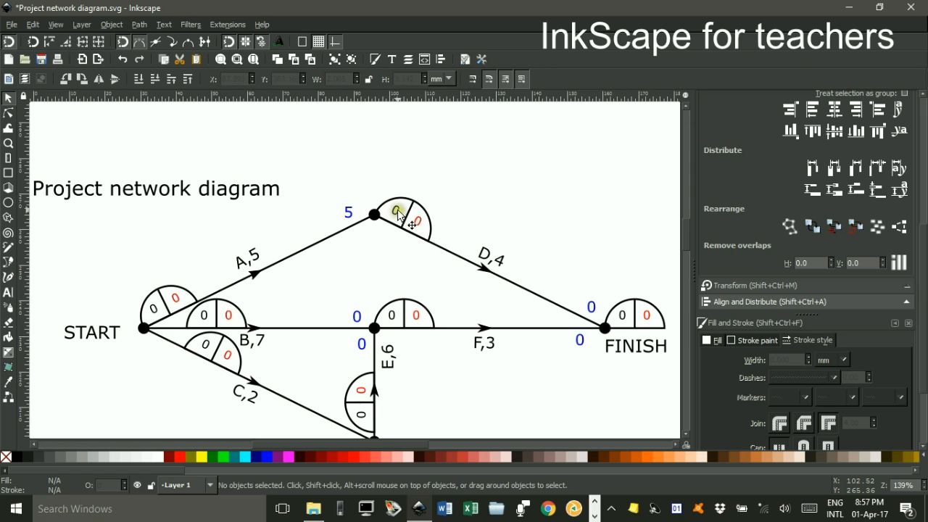
{"action": "left_click", "coordinate": [397, 211]}
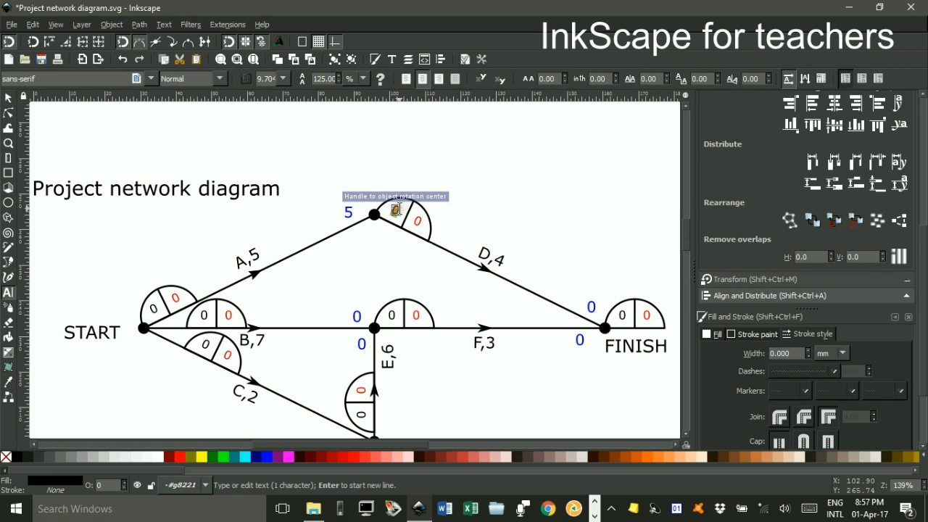
{"action": "left_click", "coordinate": [9, 98]}
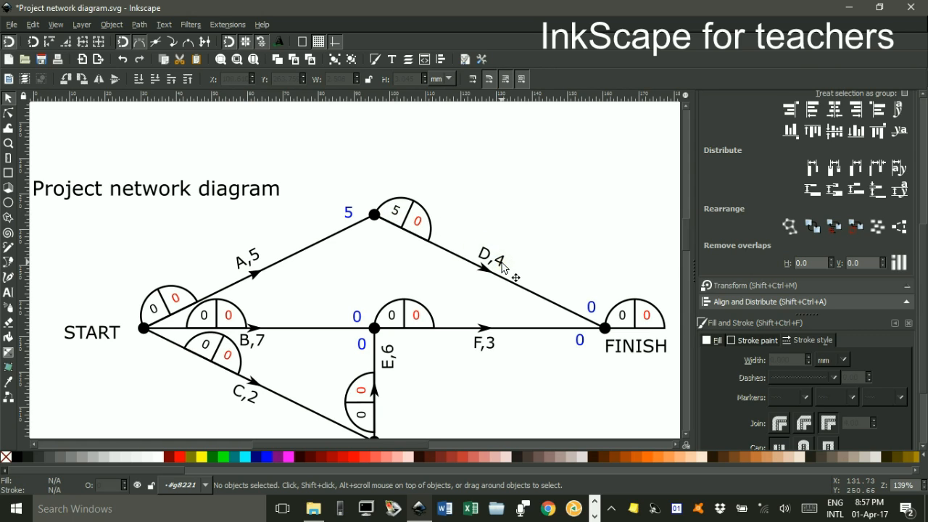
Change the arrival time above FINISH along D to 9
{"action": "left_click", "coordinate": [592, 306]}
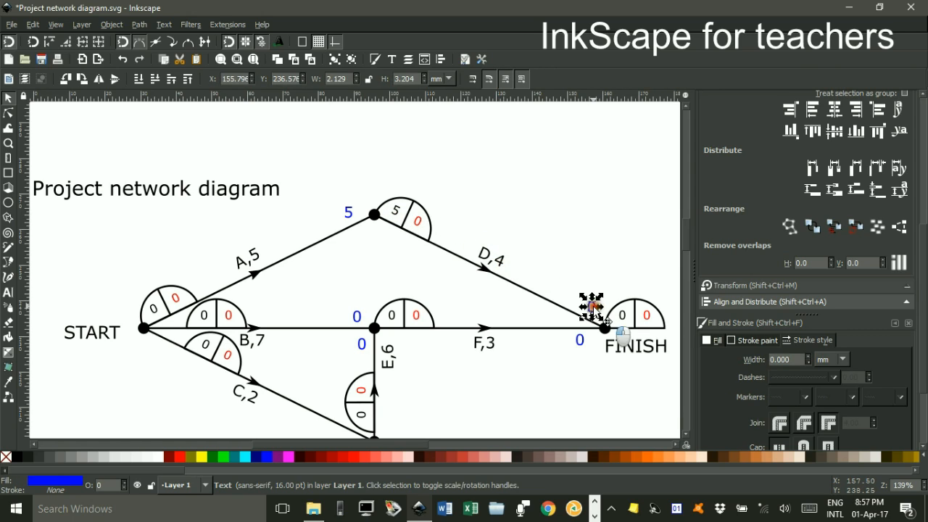
{"action": "left_click", "coordinate": [9, 293]}
{"action": "type", "text": "9"}
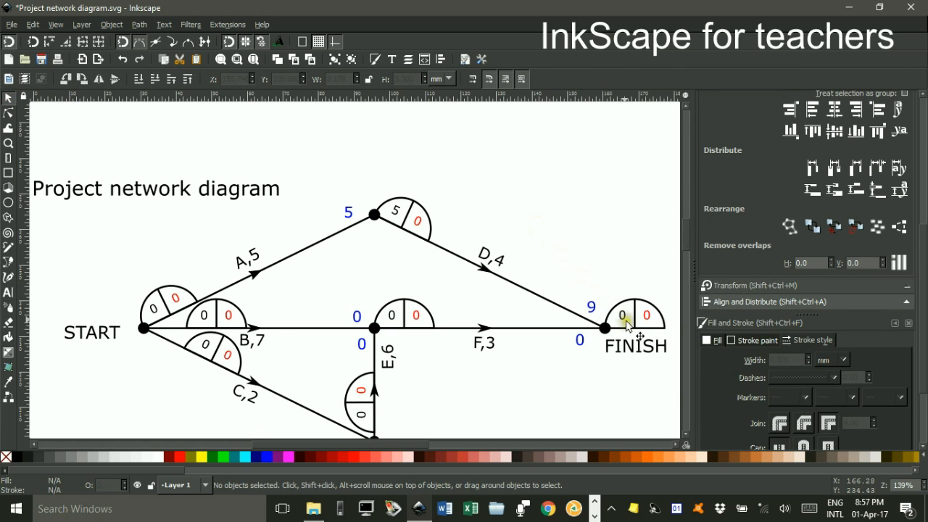
{"action": "mouse_move", "coordinate": [522, 334]}
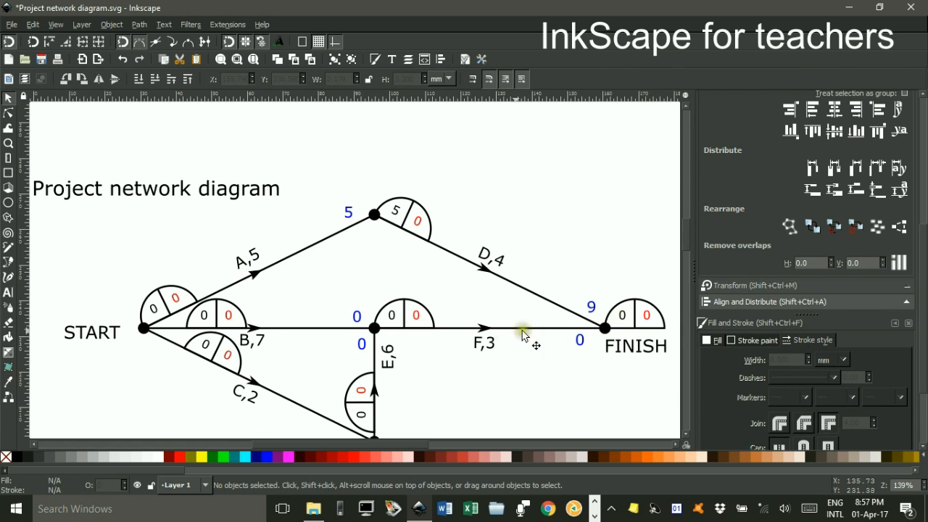
{"action": "mouse_move", "coordinate": [580, 348]}
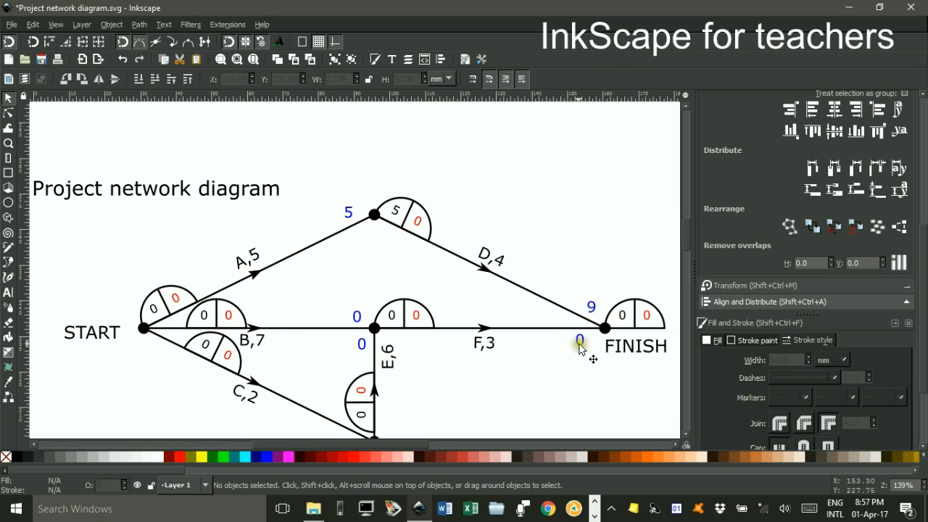
{"action": "mouse_move", "coordinate": [196, 312]}
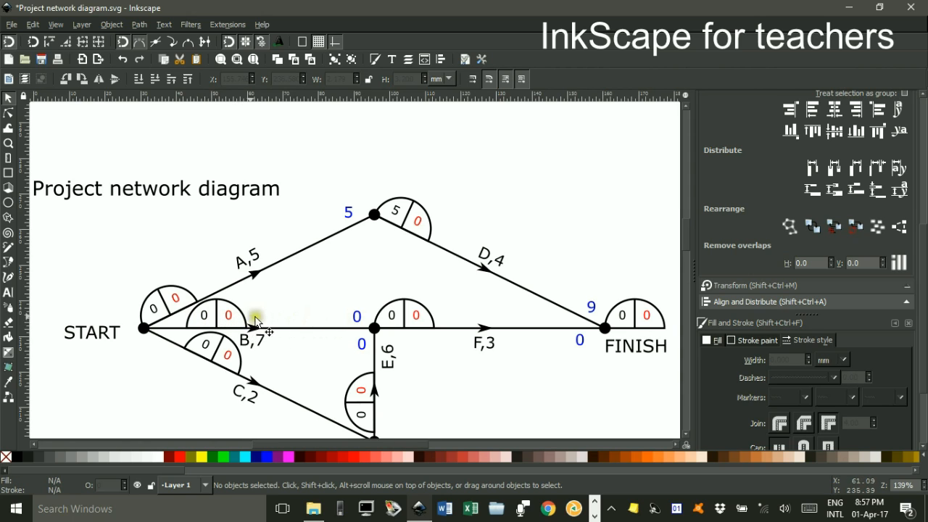
Enter arrival times 7 and 8 at the middle node and earliest start 2 in C's node
{"action": "left_click", "coordinate": [9, 293]}
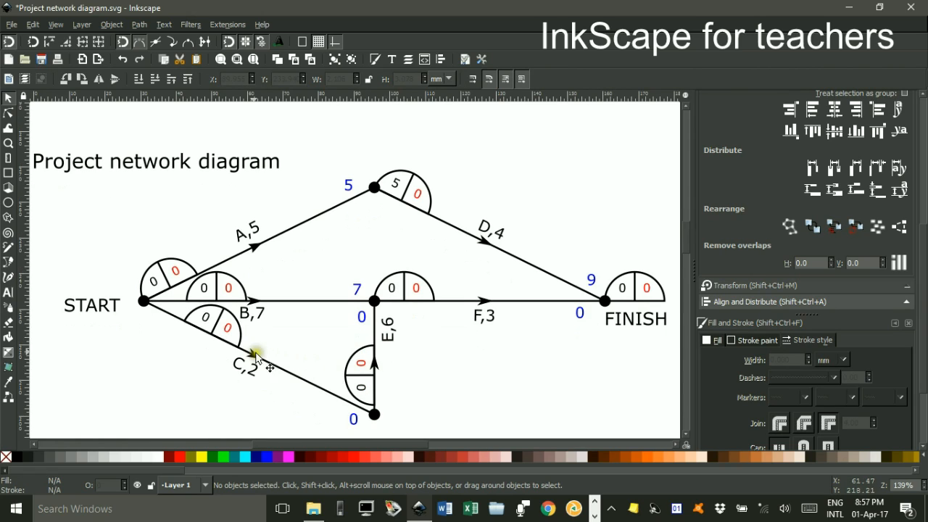
{"action": "mouse_move", "coordinate": [310, 389]}
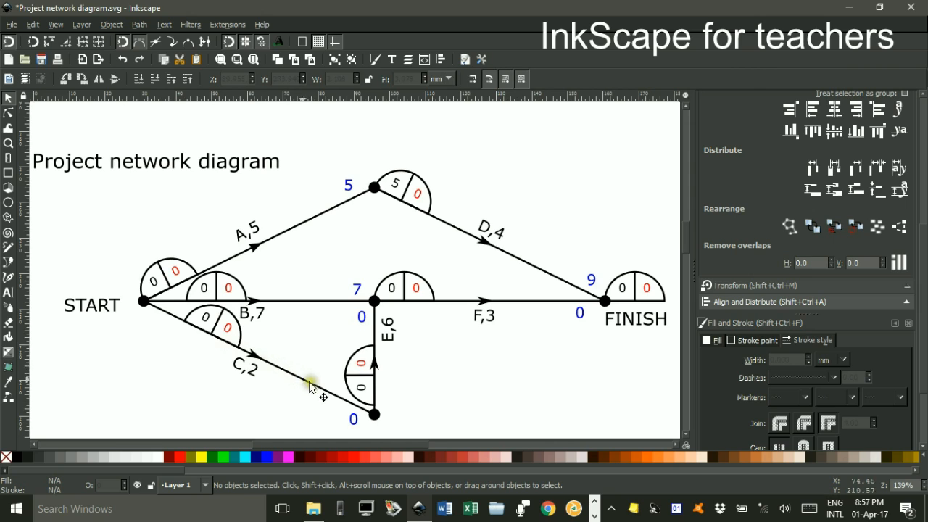
{"action": "mouse_move", "coordinate": [200, 336]}
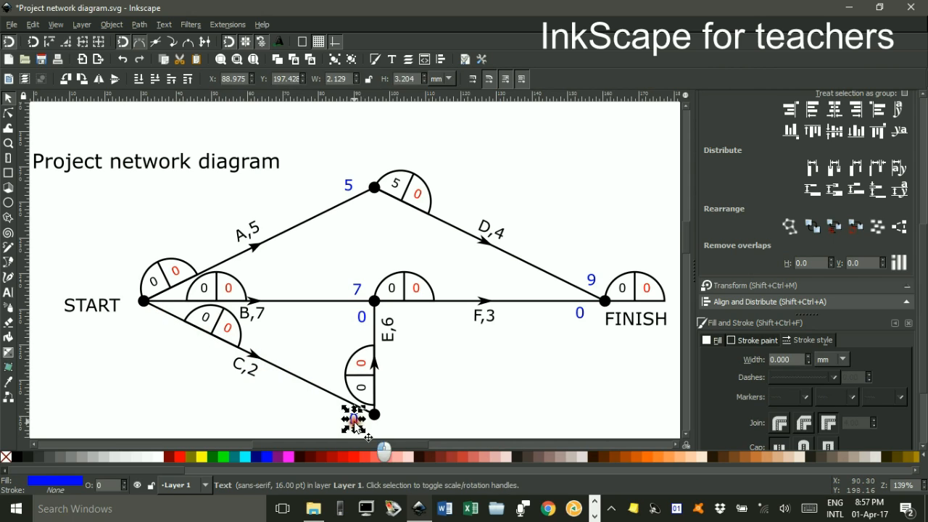
{"action": "left_click", "coordinate": [9, 293]}
{"action": "type", "text": "2"}
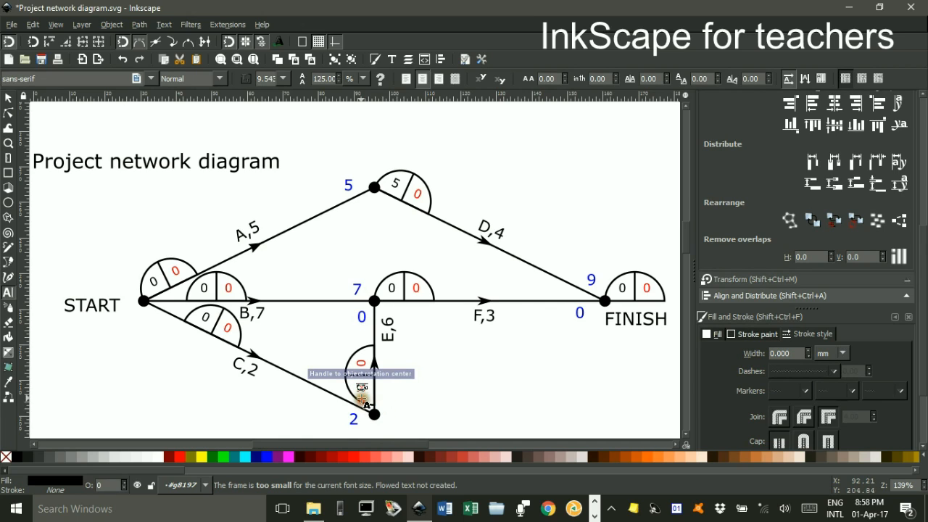
{"action": "left_click", "coordinate": [362, 385]}
{"action": "type", "text": "2"}
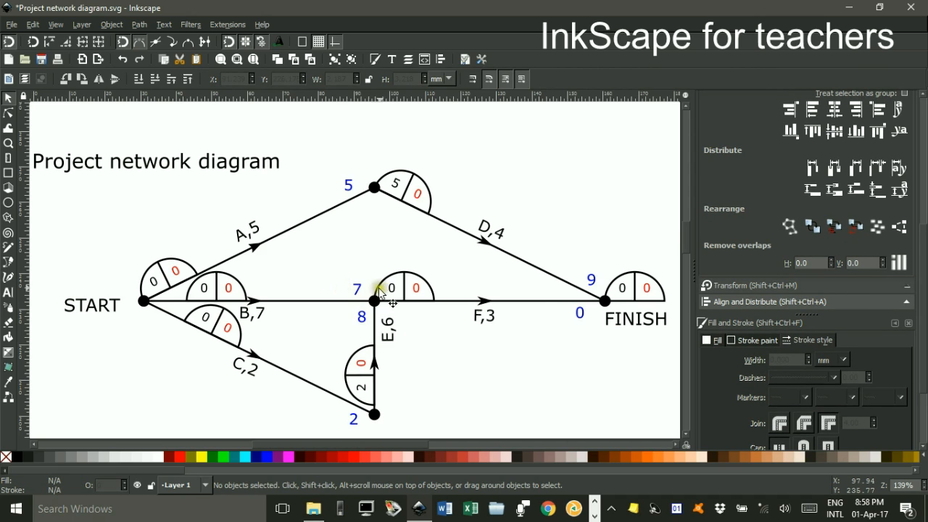
{"action": "mouse_move", "coordinate": [362, 322]}
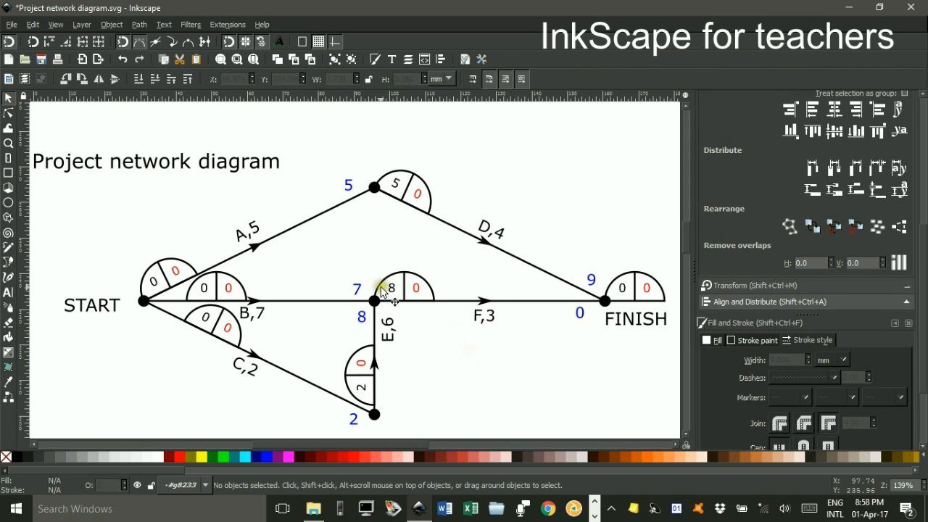
Set 11 arriving below FINISH via F and FINISH's start times to 11
{"action": "left_click", "coordinate": [580, 311]}
{"action": "type", "text": "11"}
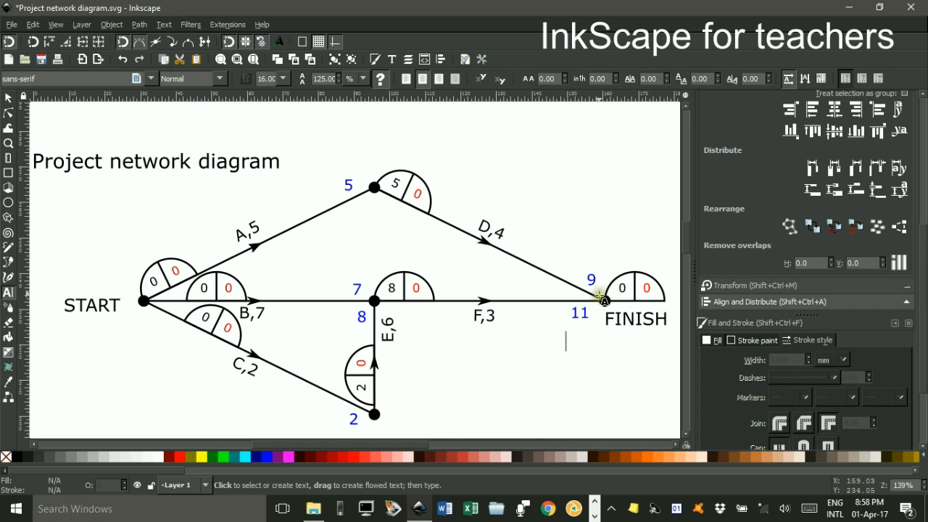
{"action": "mouse_move", "coordinate": [621, 282]}
{"action": "type", "text": "11"}
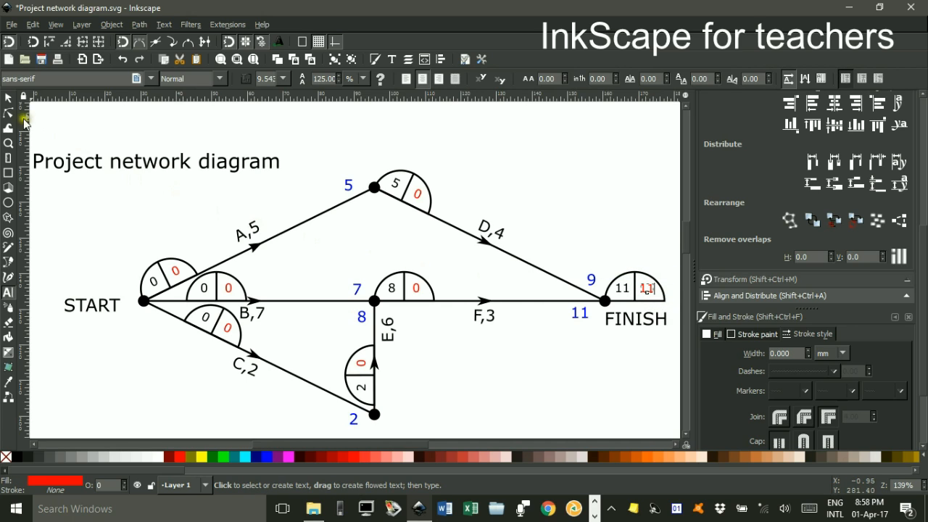
{"action": "left_click", "coordinate": [8, 99]}
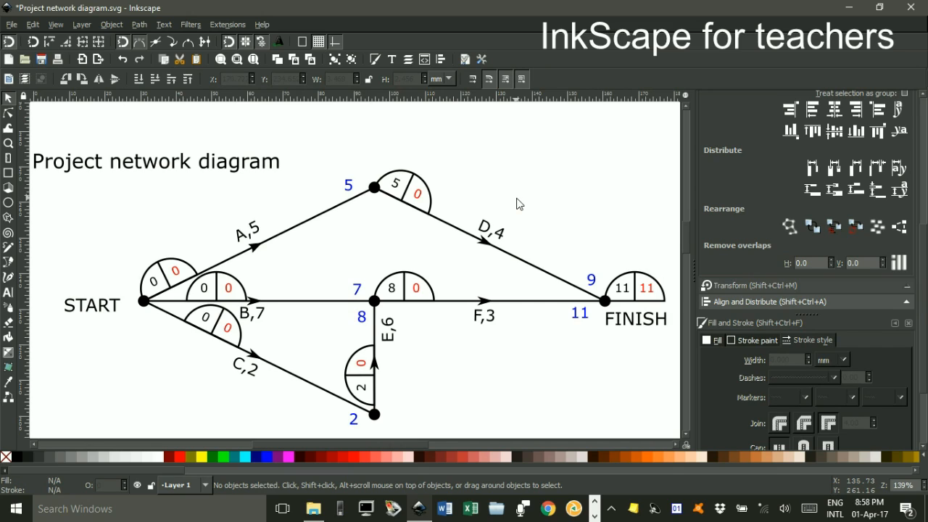
{"action": "mouse_move", "coordinate": [612, 305]}
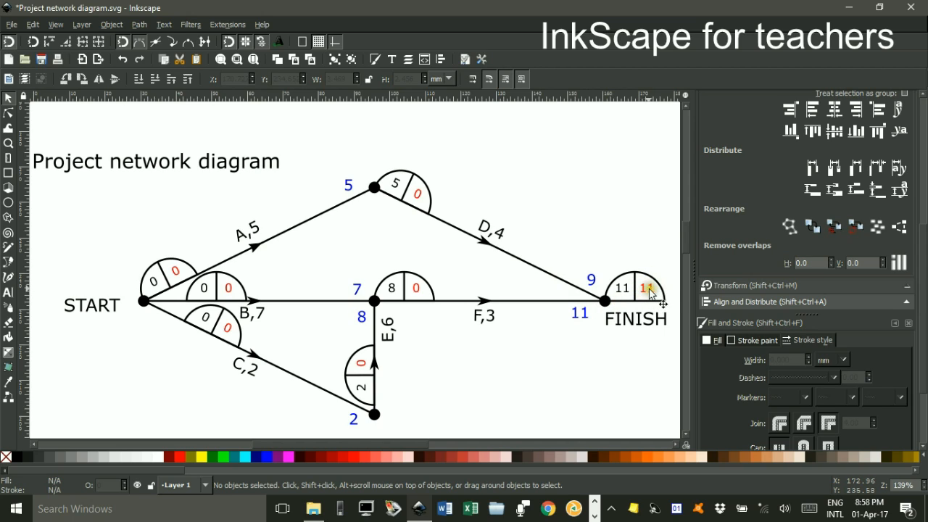
{"action": "mouse_move", "coordinate": [650, 293]}
{"action": "type", "text": "7"}
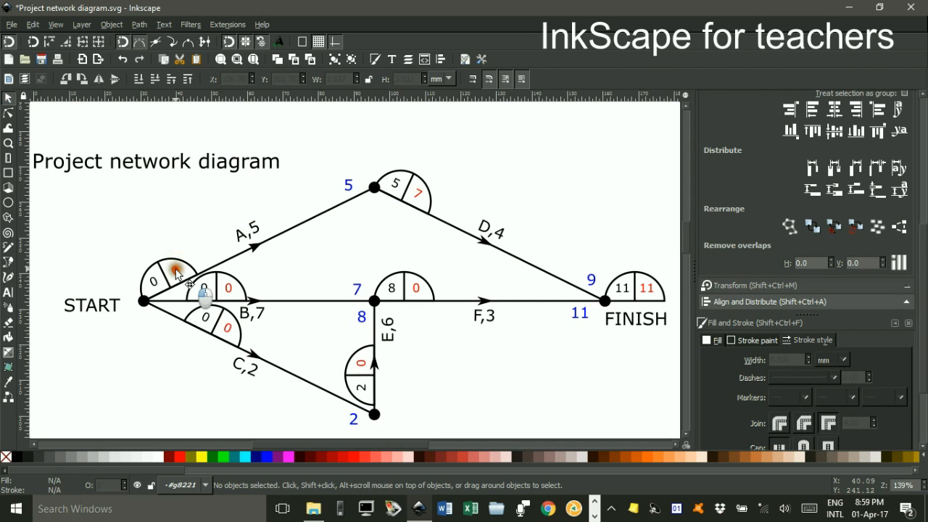
Enter the red latest start times near START, after A, and 1 for activity B's node
{"action": "left_click", "coordinate": [174, 273]}
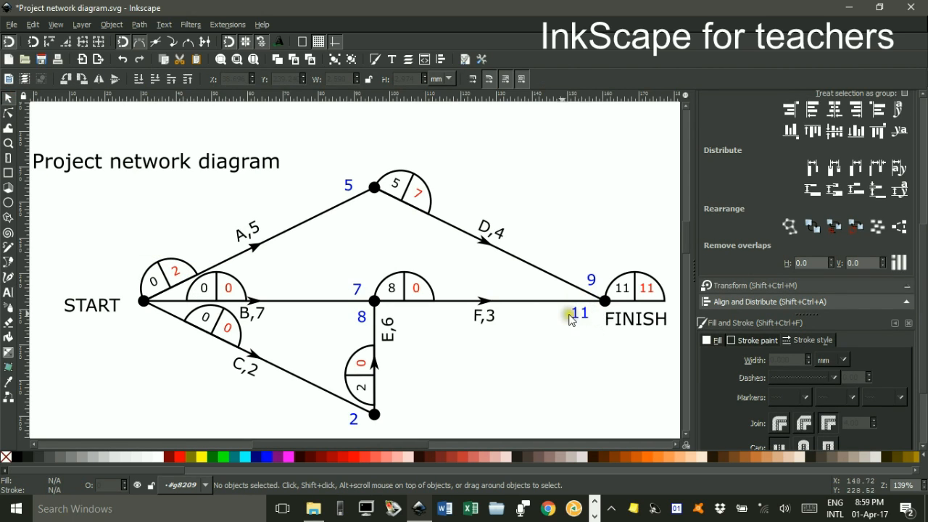
{"action": "left_click", "coordinate": [417, 287]}
{"action": "type", "text": "8"}
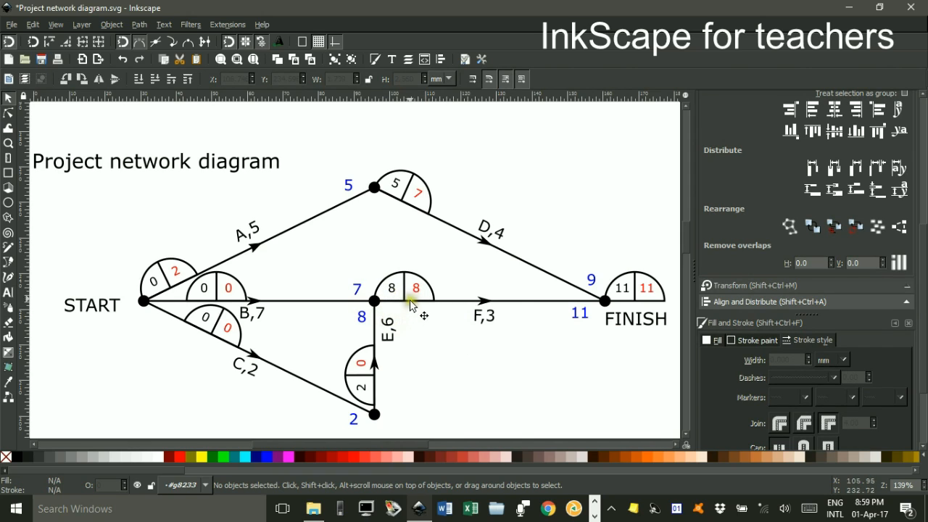
{"action": "mouse_move", "coordinate": [419, 299]}
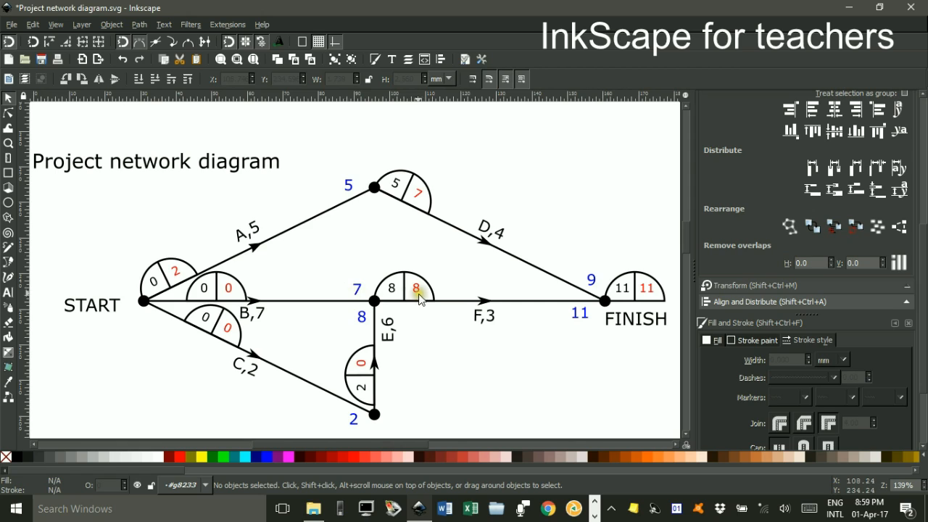
{"action": "mouse_move", "coordinate": [267, 304]}
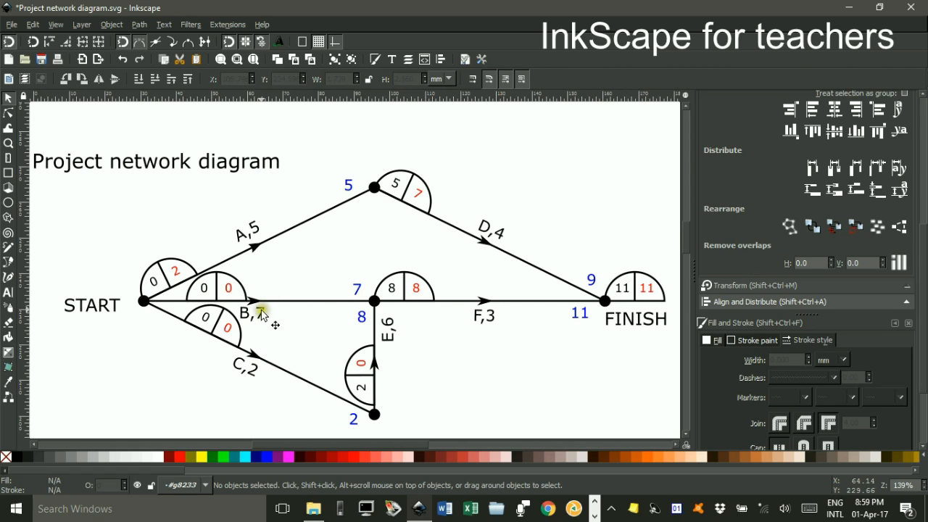
{"action": "left_click", "coordinate": [229, 287]}
{"action": "type", "text": "1"}
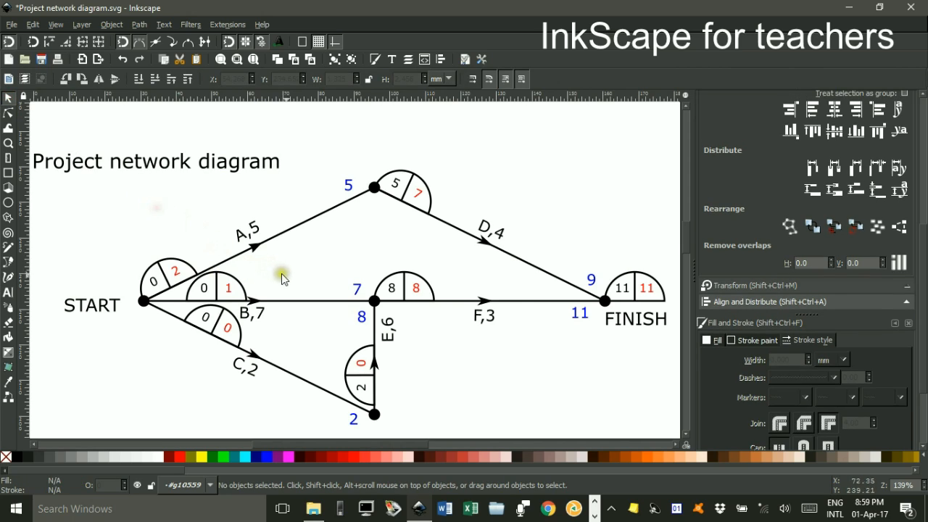
{"action": "mouse_move", "coordinate": [394, 312]}
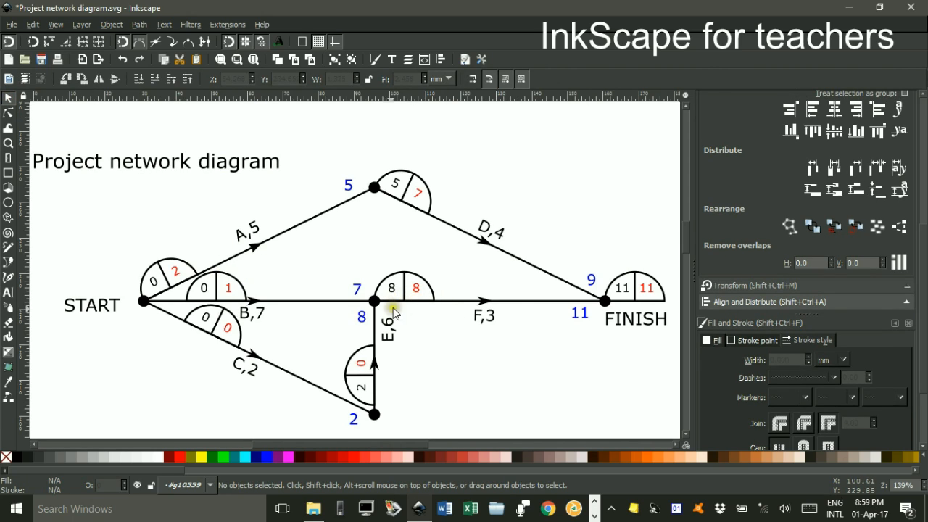
{"action": "mouse_move", "coordinate": [363, 374]}
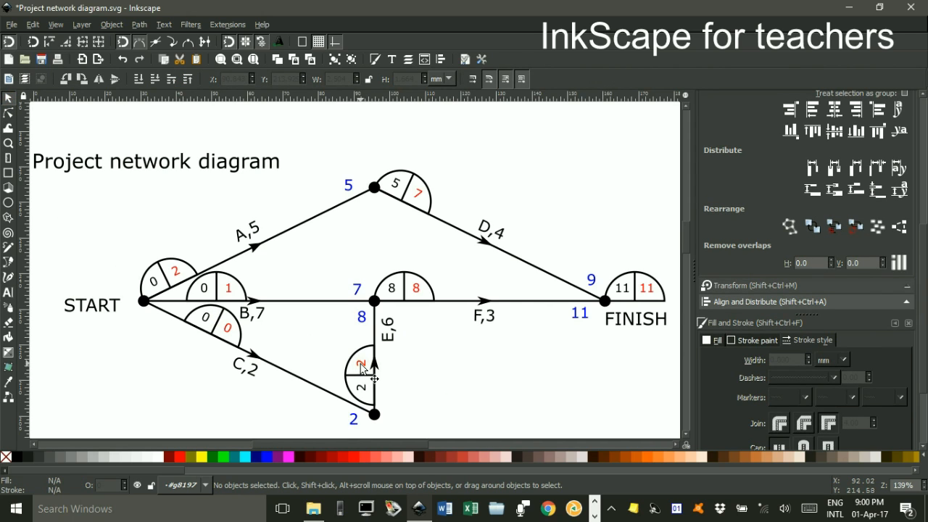
{"action": "mouse_move", "coordinate": [250, 378]}
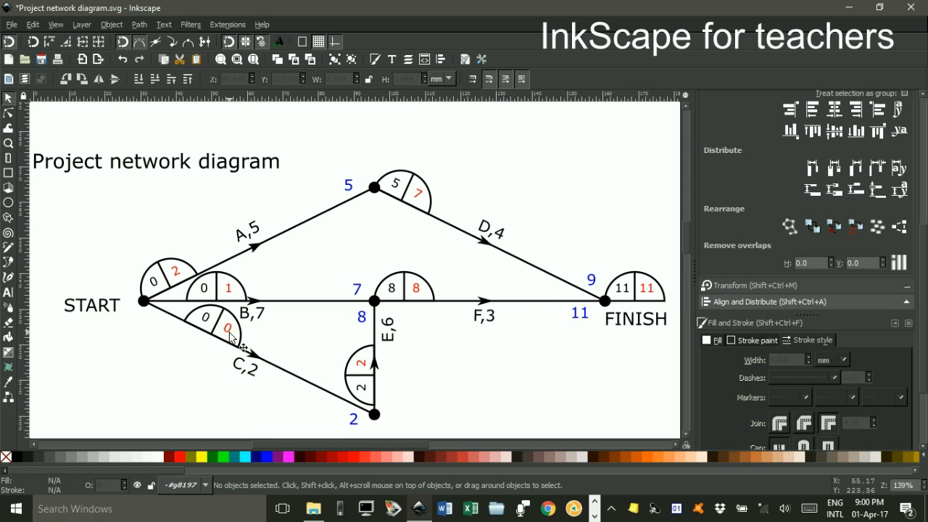
{"action": "mouse_move", "coordinate": [537, 371]}
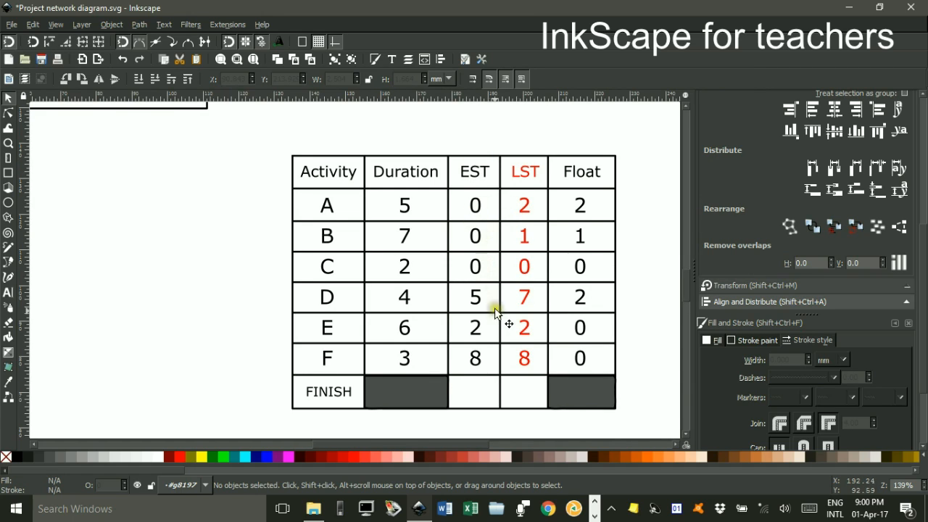
{"action": "mouse_move", "coordinate": [467, 224]}
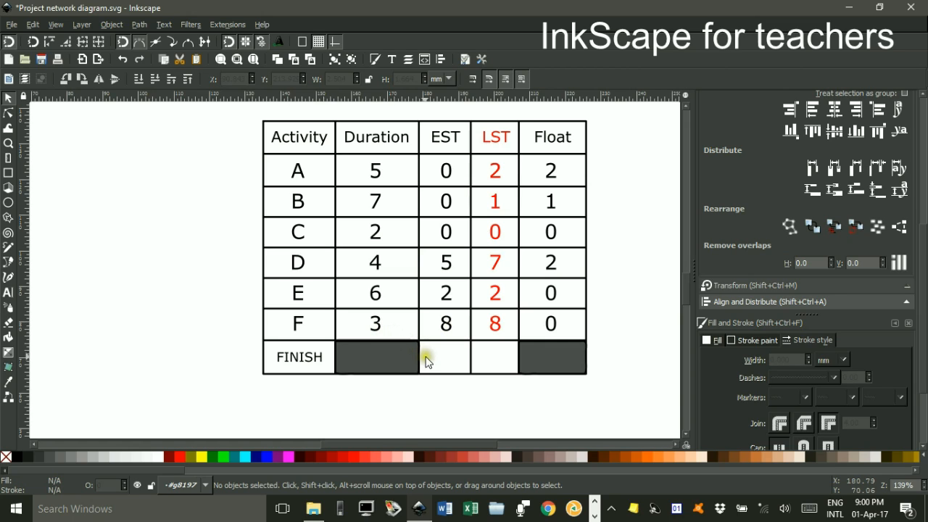
{"action": "mouse_move", "coordinate": [444, 361]}
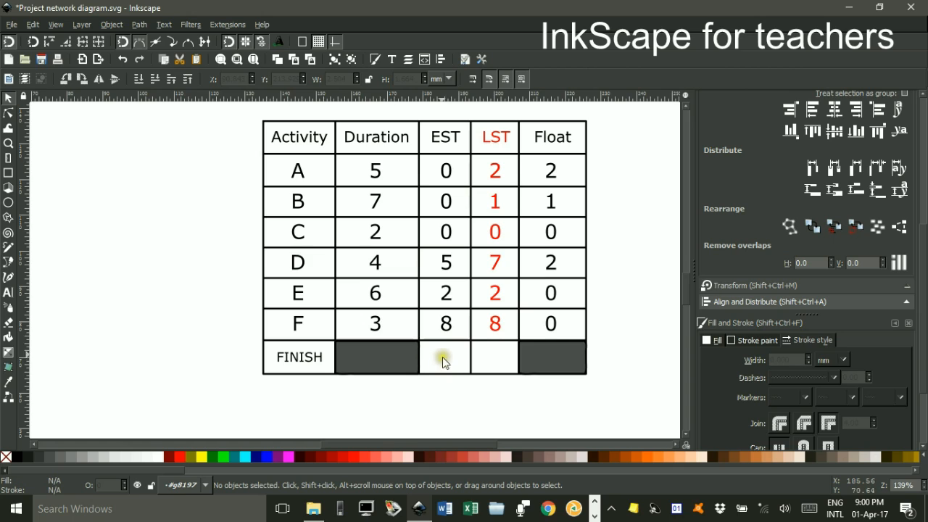
Create an 11 label and move it into the FINISH row's EST cell
{"action": "left_click", "coordinate": [445, 357]}
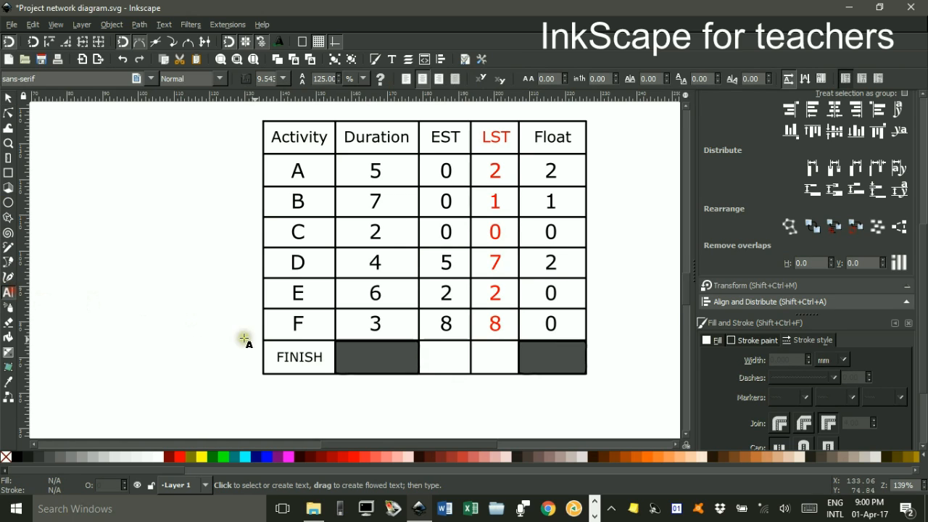
{"action": "type", "text": "11"}
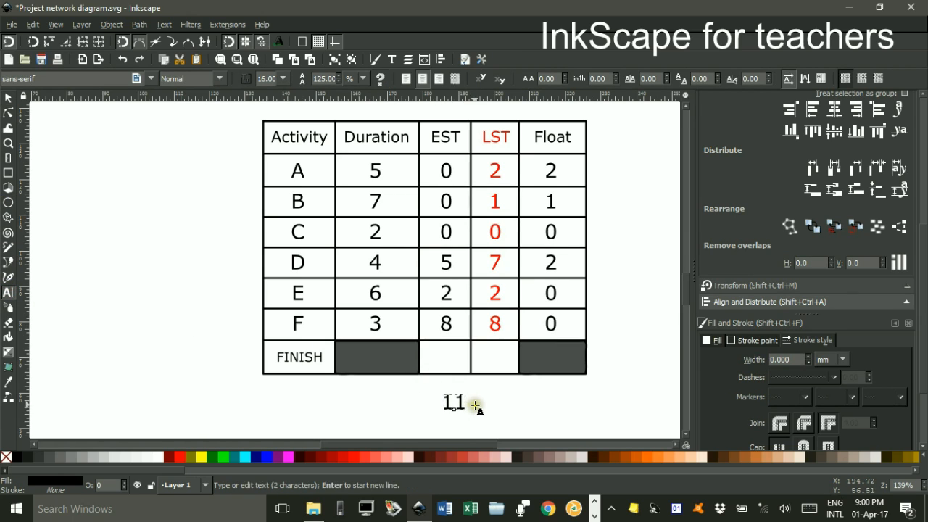
{"action": "left_click", "coordinate": [453, 403]}
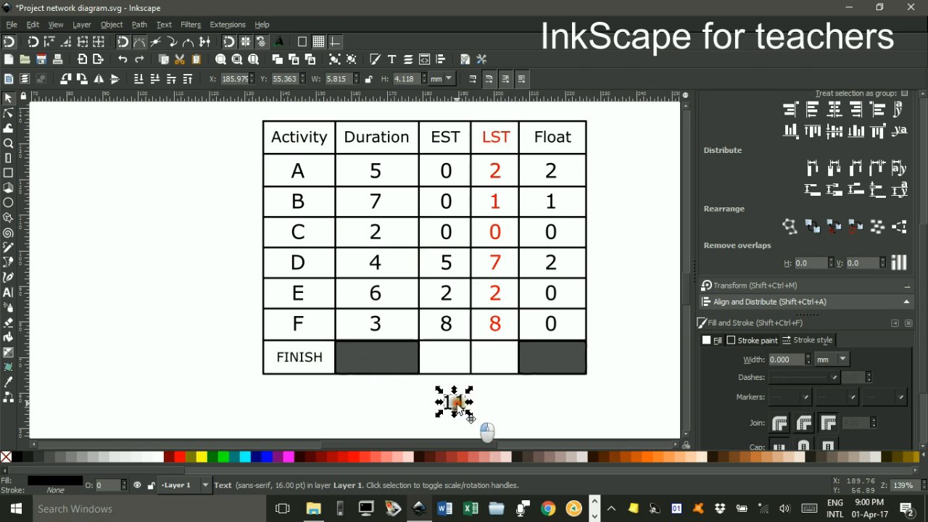
{"action": "left_click_drag", "start_coordinate": [452, 403], "coordinate": [446, 357]}
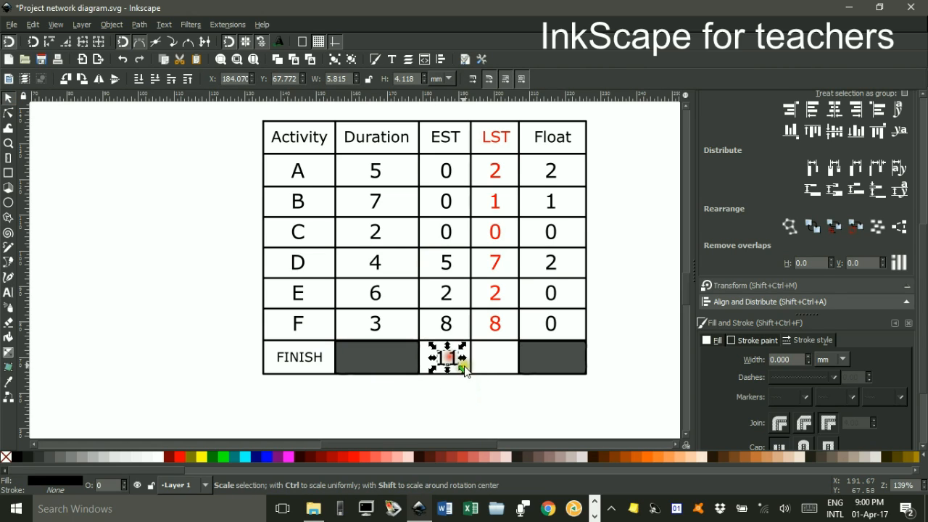
{"action": "left_click", "coordinate": [447, 356]}
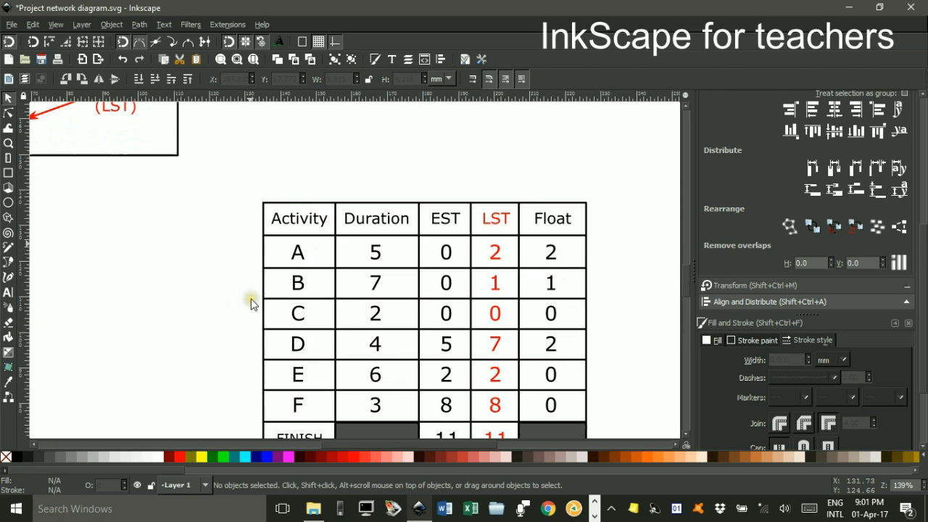
{"action": "mouse_move", "coordinate": [452, 258]}
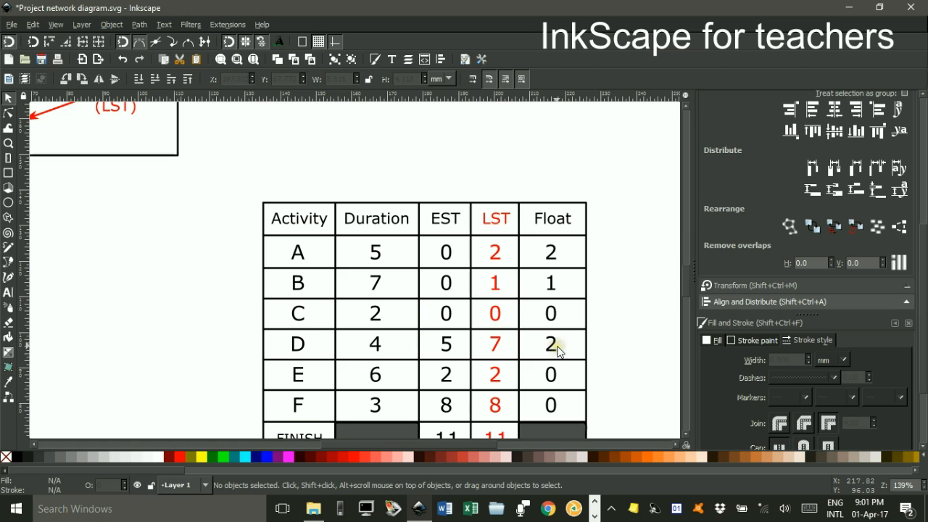
{"action": "mouse_move", "coordinate": [302, 345]}
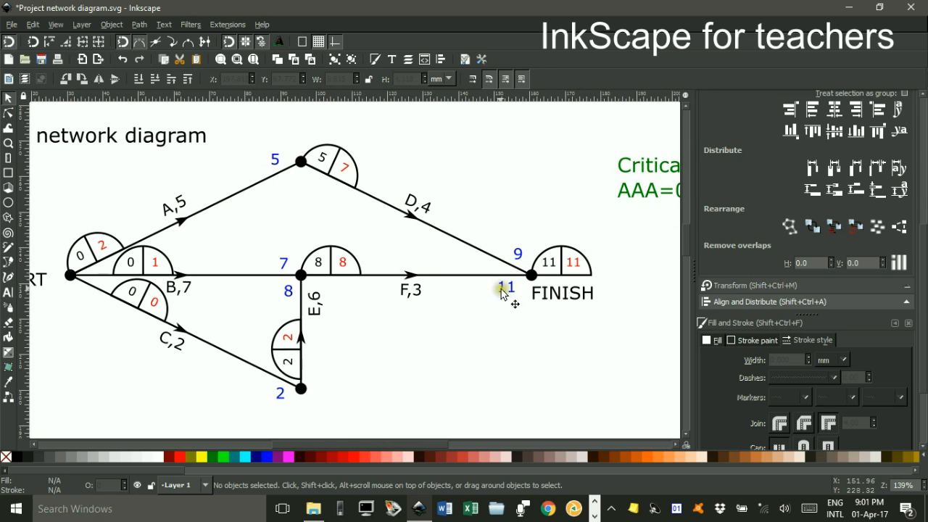
{"action": "mouse_move", "coordinate": [505, 296]}
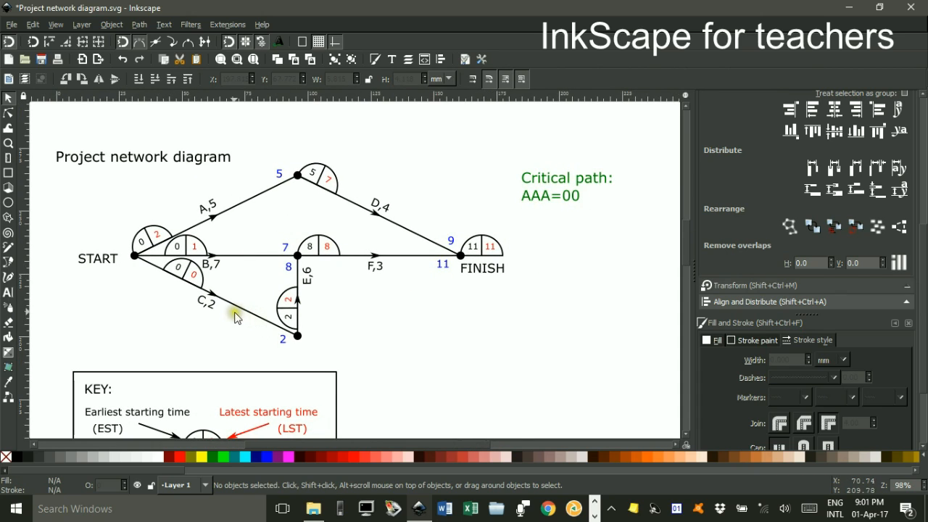
{"action": "mouse_move", "coordinate": [197, 282]}
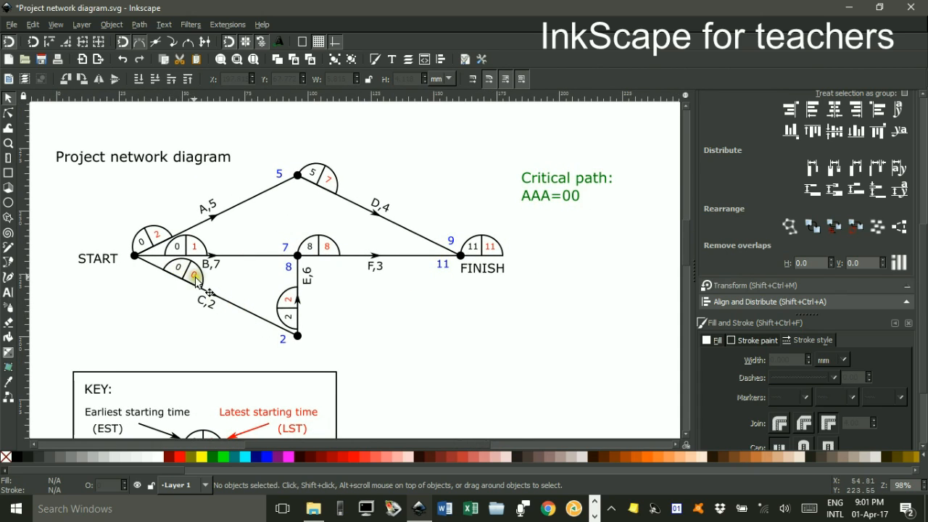
{"action": "mouse_move", "coordinate": [345, 254]}
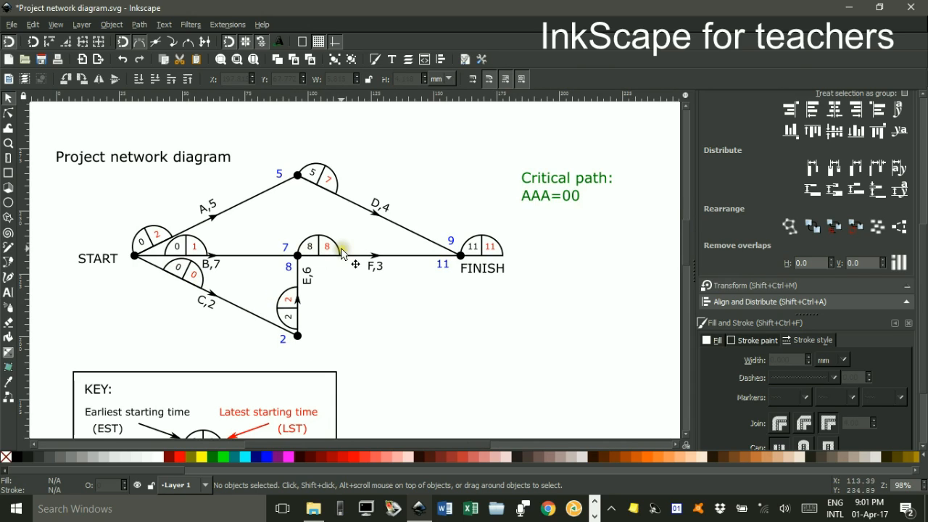
{"action": "mouse_move", "coordinate": [453, 303]}
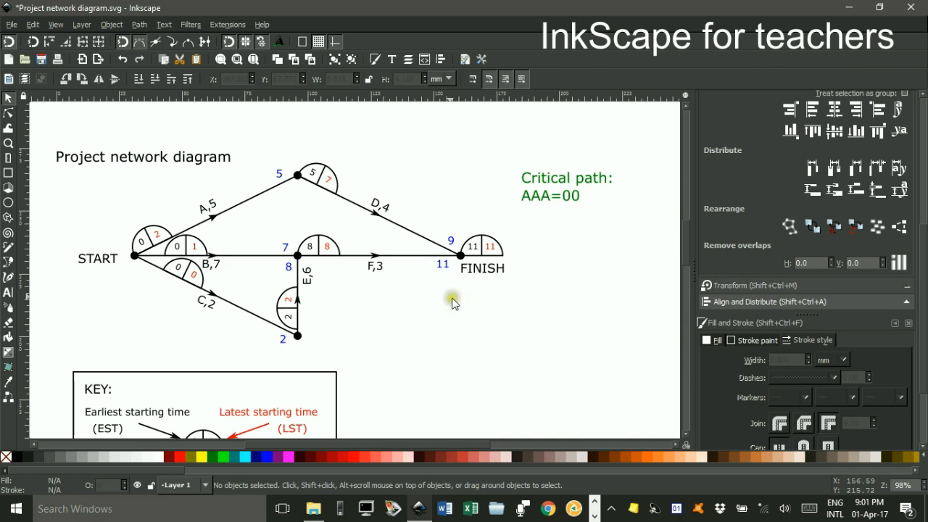
Recolour the C, E, F arrows and their node semicircles green from the palette
{"action": "left_click", "coordinate": [232, 307]}
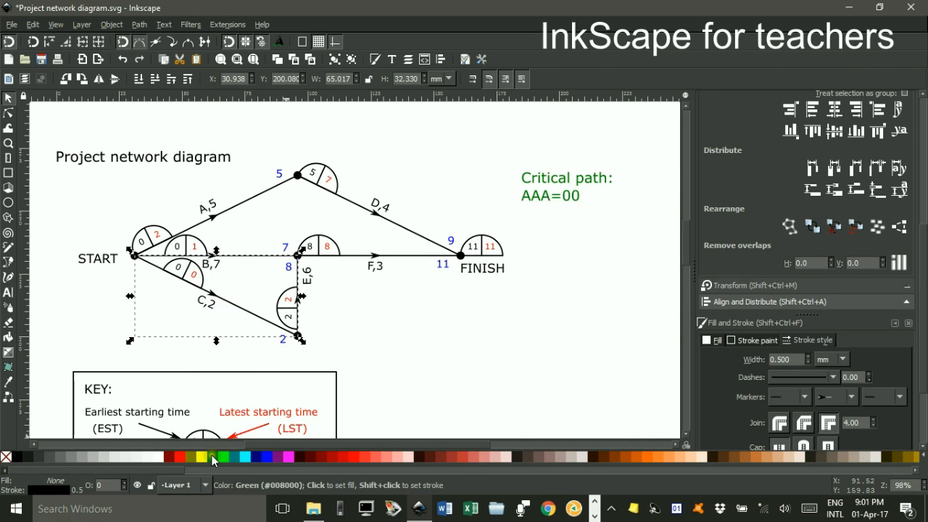
{"action": "left_click", "coordinate": [221, 457]}
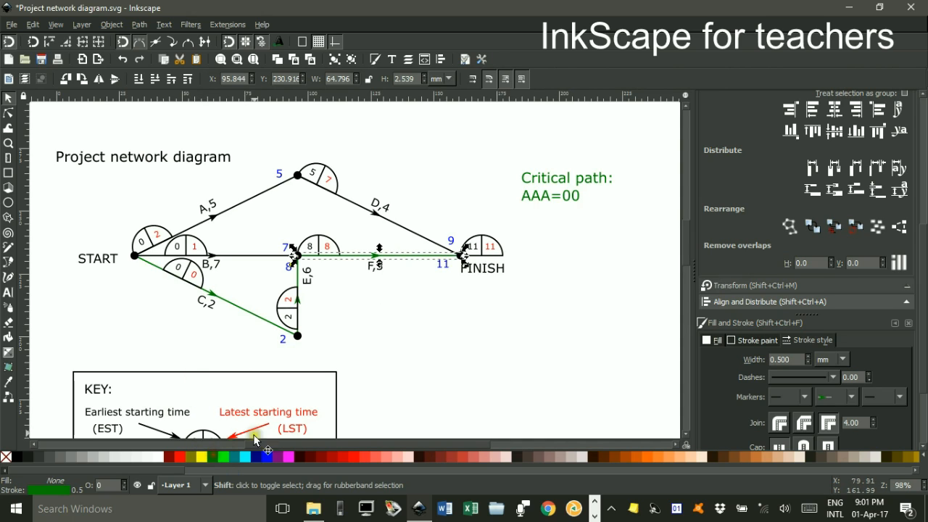
{"action": "left_click", "coordinate": [233, 293]}
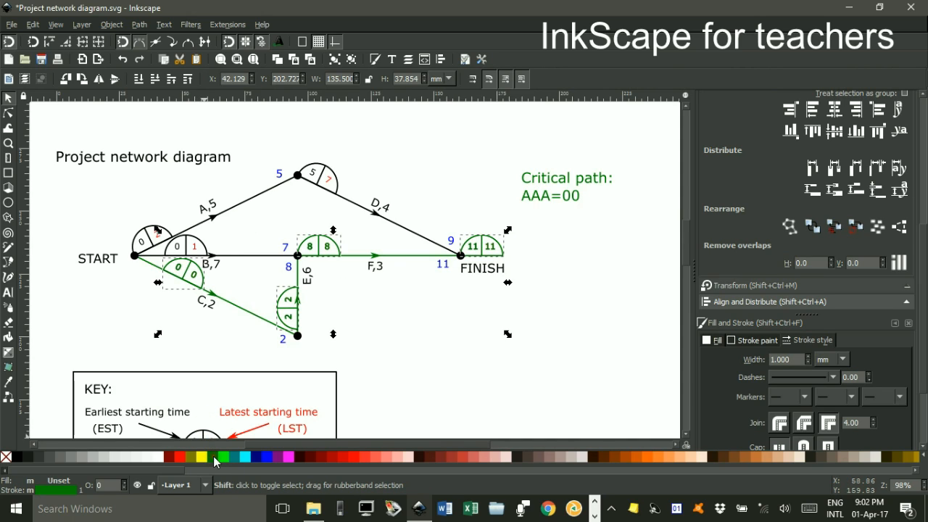
{"action": "left_click", "coordinate": [148, 274]}
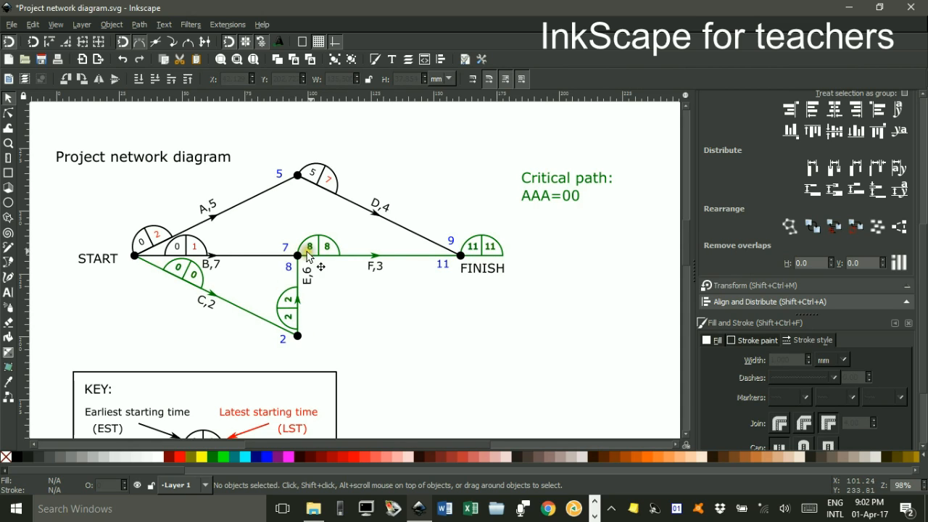
{"action": "left_click", "coordinate": [566, 186]}
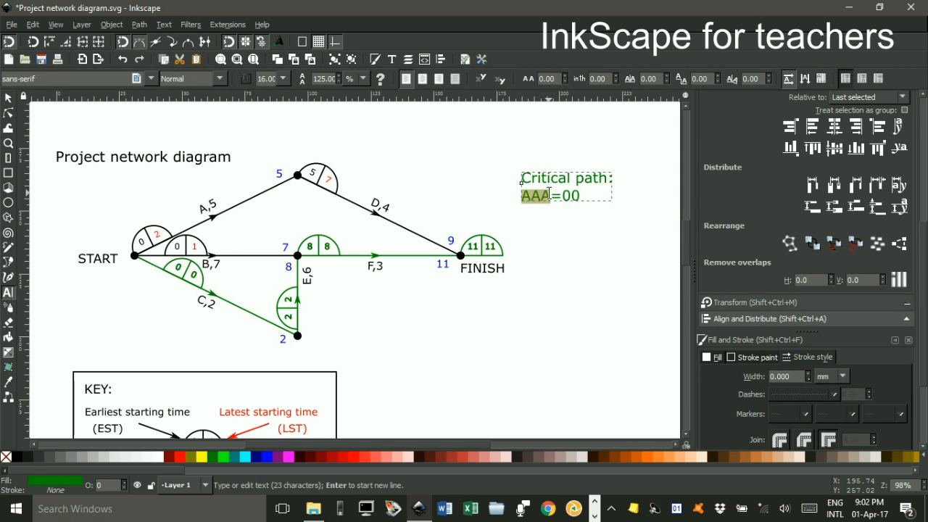
Replace AAA=00 in the Critical path text with CEF=11
{"action": "type", "text": "CEF=11"}
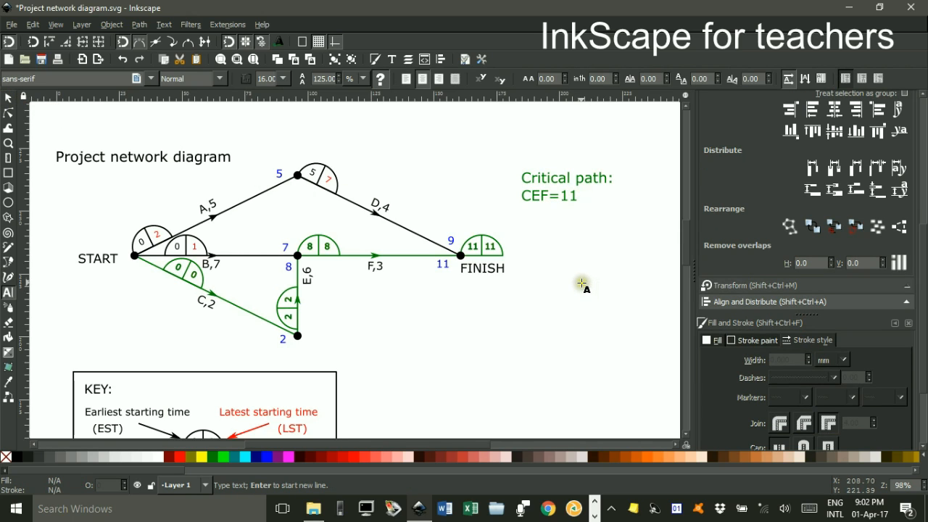
{"action": "mouse_move", "coordinate": [525, 319]}
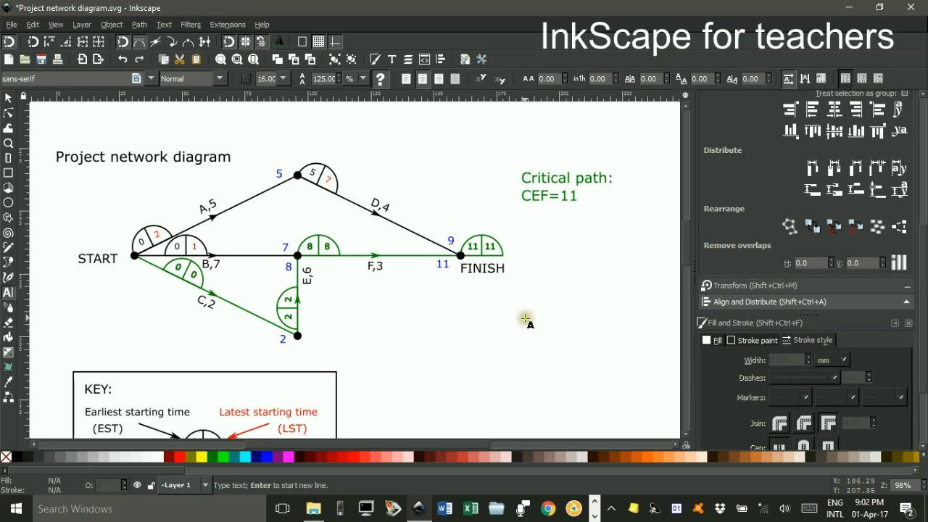
{"action": "left_click", "coordinate": [606, 282]}
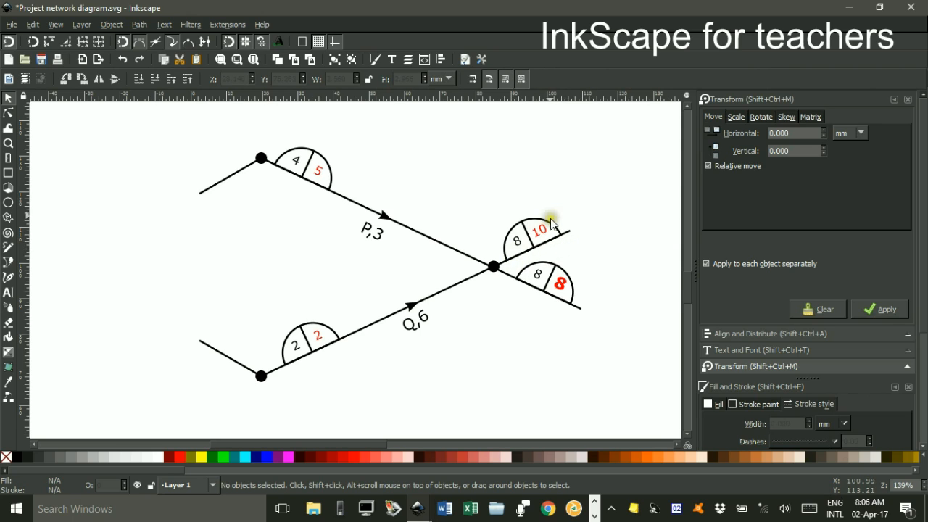
{"action": "mouse_move", "coordinate": [550, 203]}
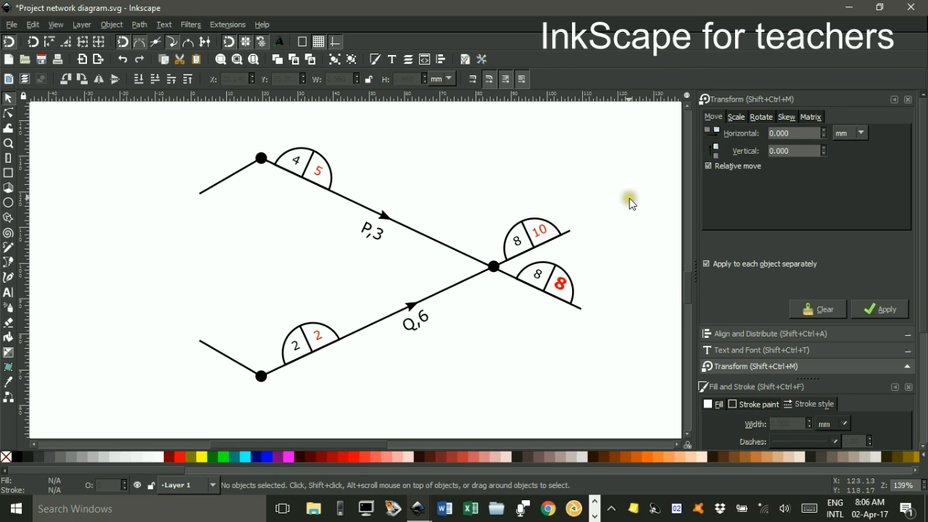
{"action": "mouse_move", "coordinate": [595, 223]}
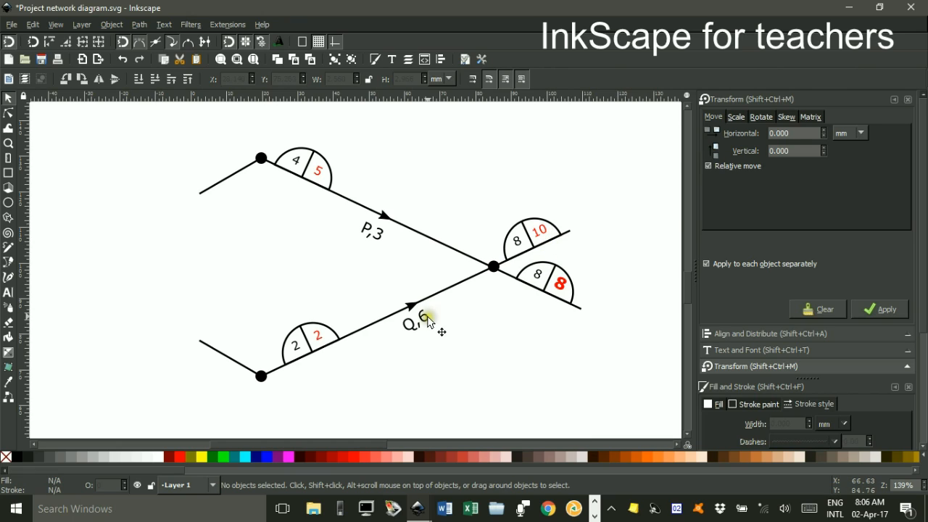
{"action": "mouse_move", "coordinate": [341, 331]}
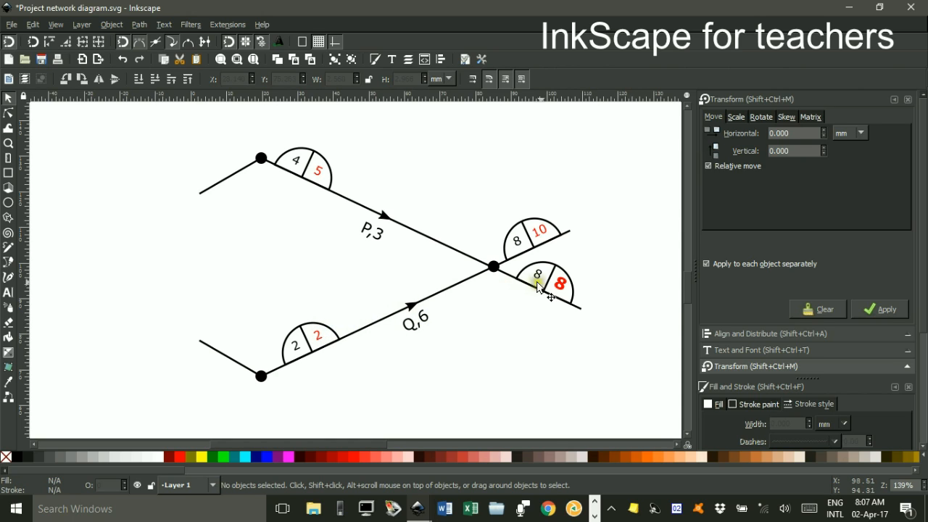
{"action": "mouse_move", "coordinate": [569, 293]}
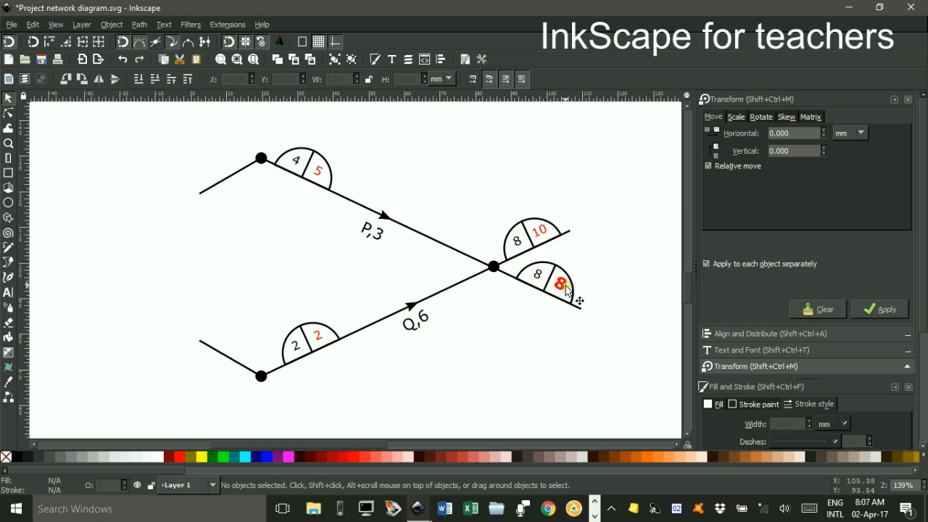